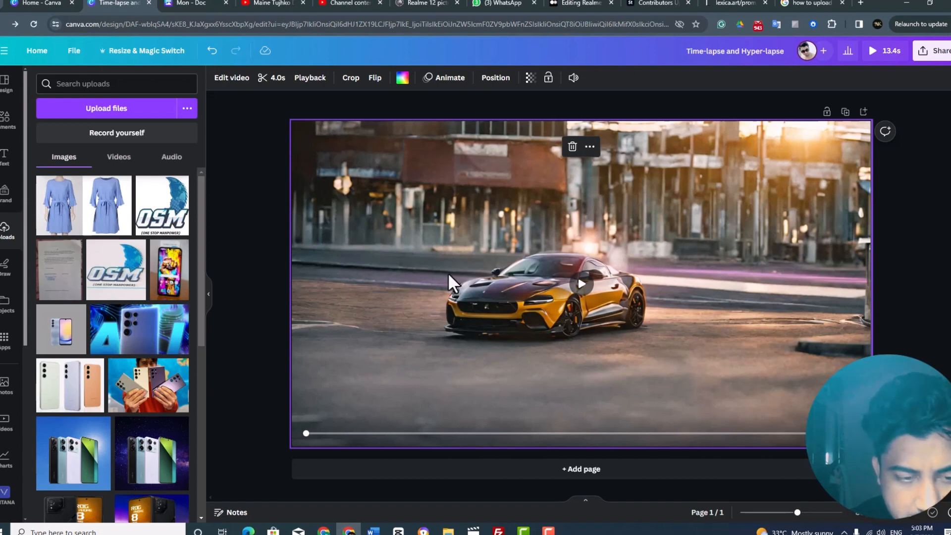
pyautogui.moveTo(482, 267)
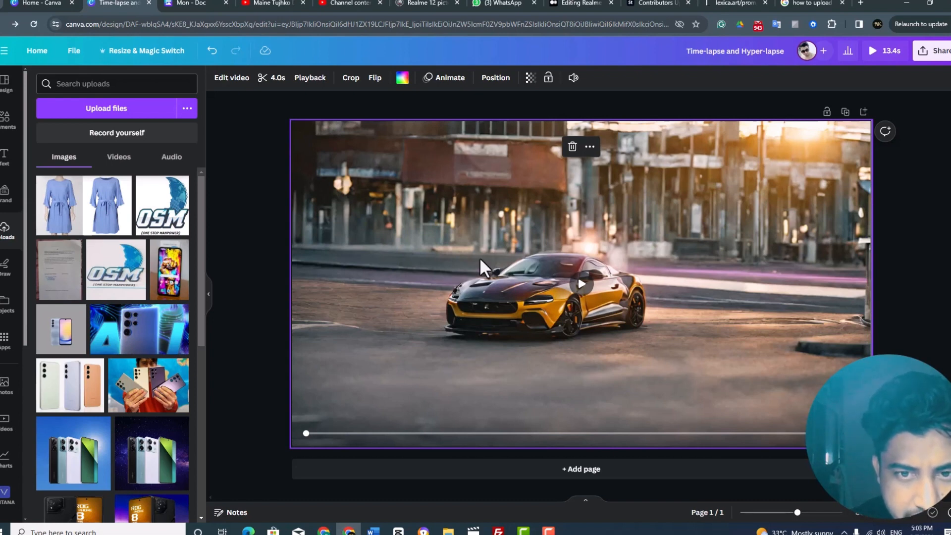
pyautogui.moveTo(477, 273)
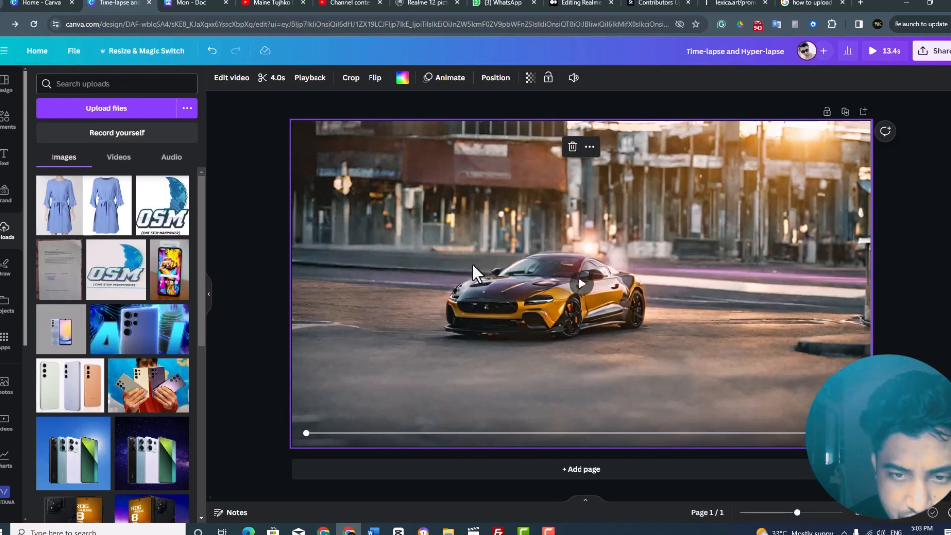
pyautogui.moveTo(542, 236)
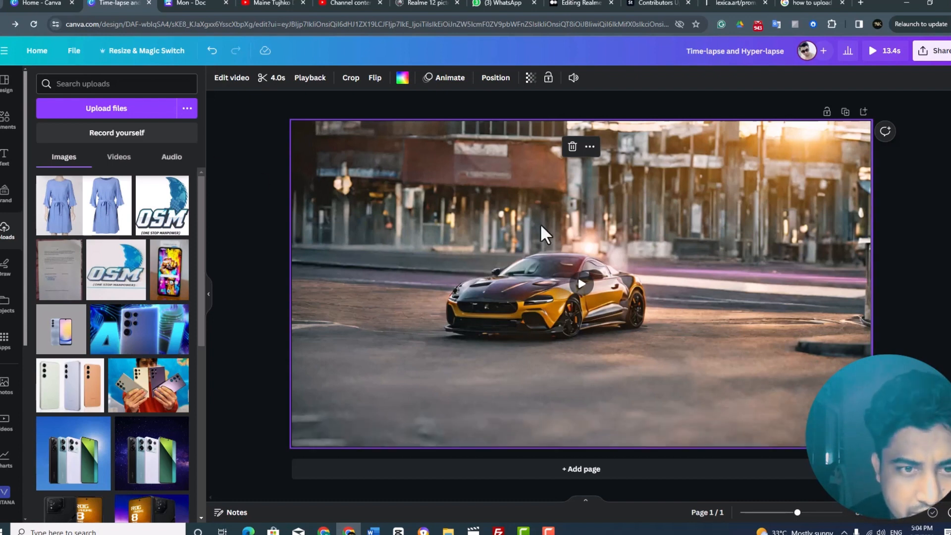
# Play the car video clip in the 'Time-lapse and Hyper-lapse' design
pyautogui.click(580, 284)
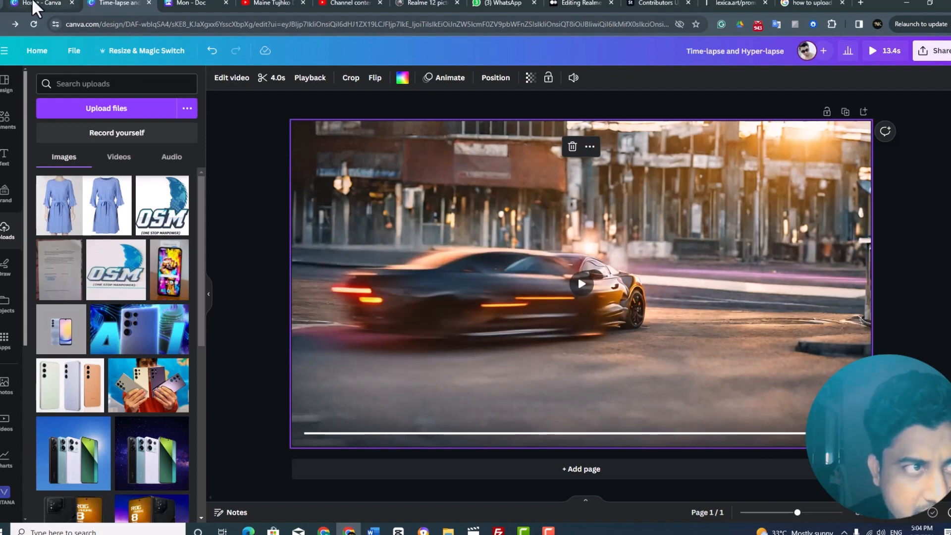
# On the Canva home page, open and close the account menu, then scroll to the Try Magic Media card
pyautogui.click(40, 3)
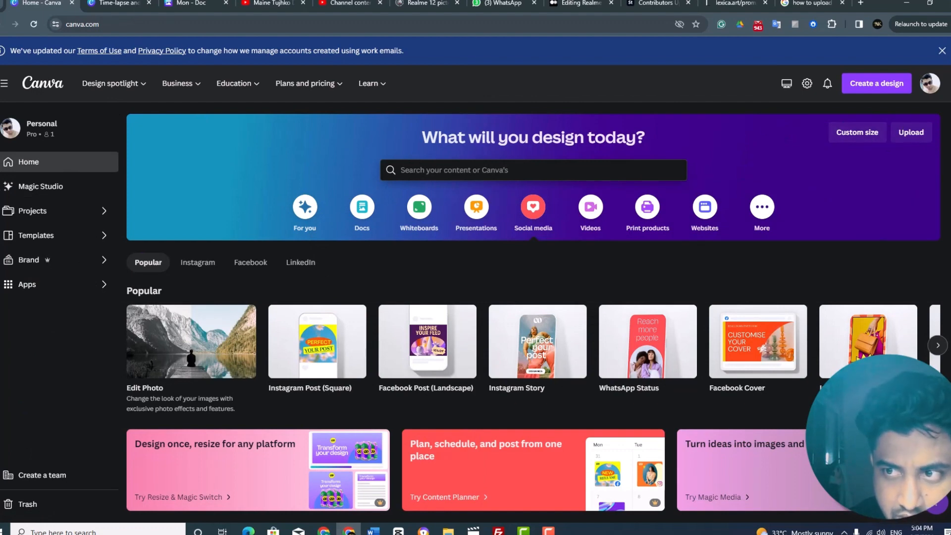
pyautogui.click(930, 83)
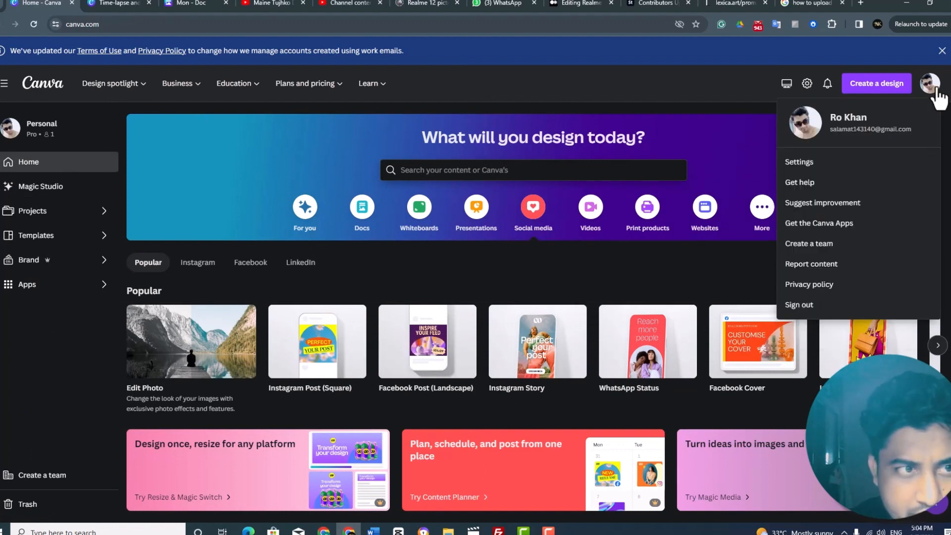
pyautogui.click(229, 224)
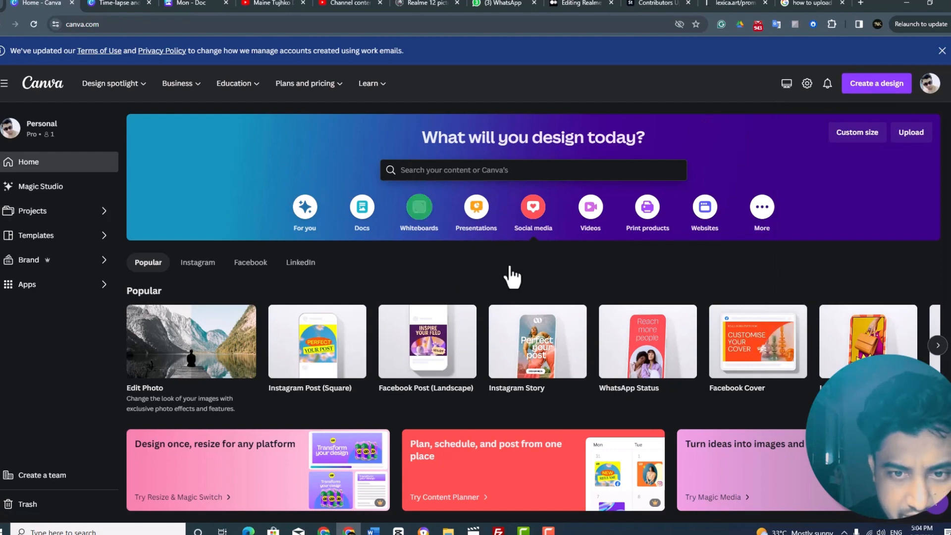
pyautogui.scroll(-3)
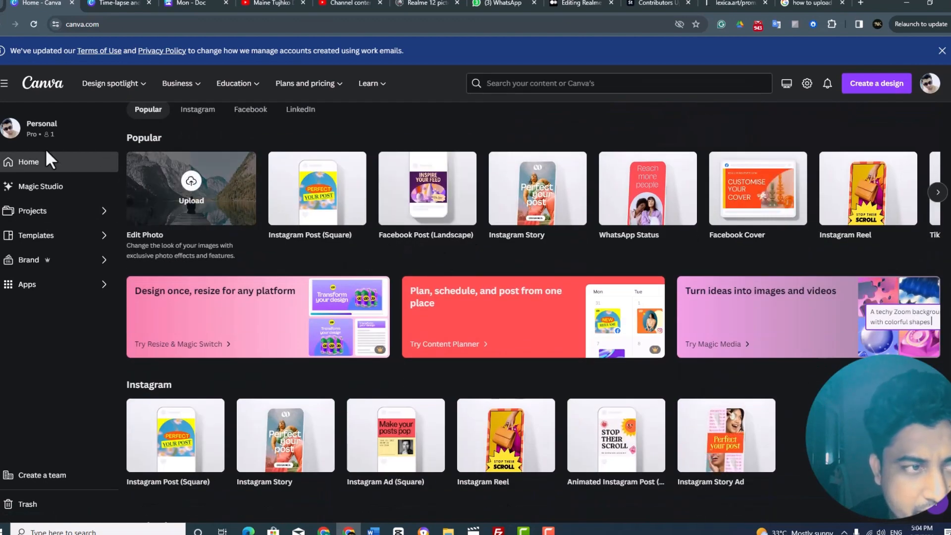
pyautogui.scroll(-3)
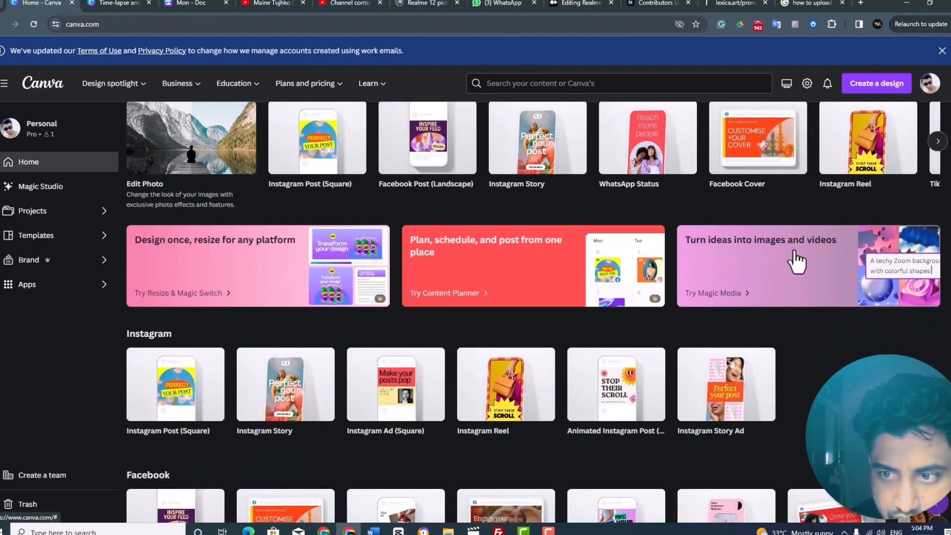
pyautogui.scroll(-3)
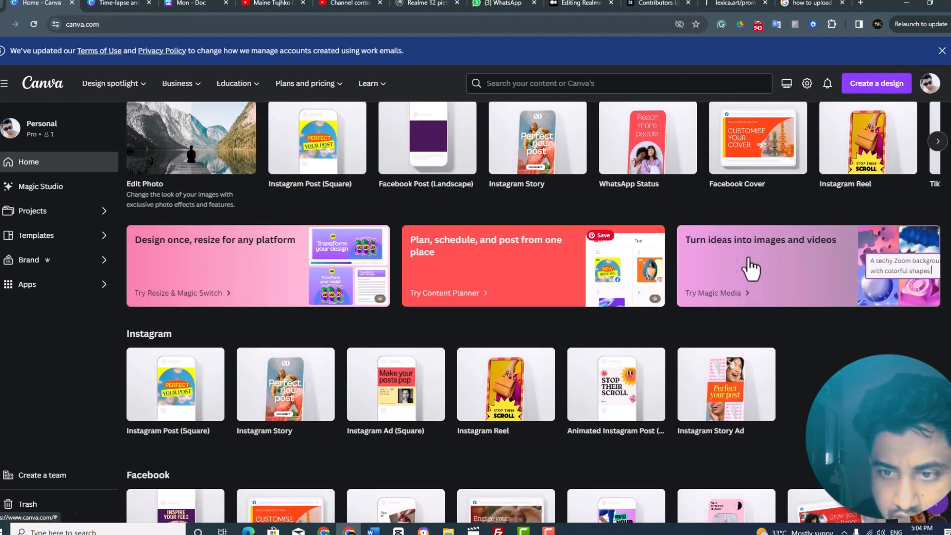
pyautogui.moveTo(752, 315)
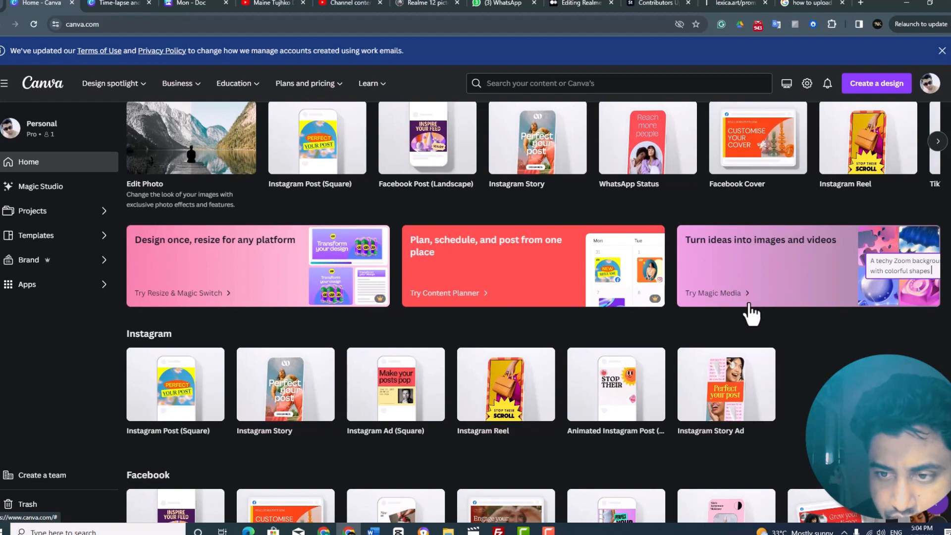
# Start a new design from the home page's Try Magic Media card
pyautogui.click(713, 293)
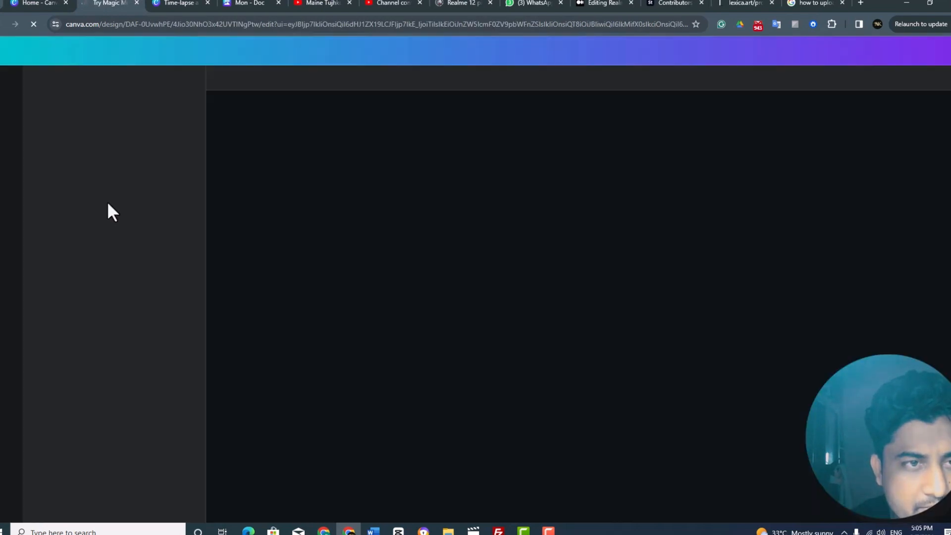
pyautogui.moveTo(281, 150)
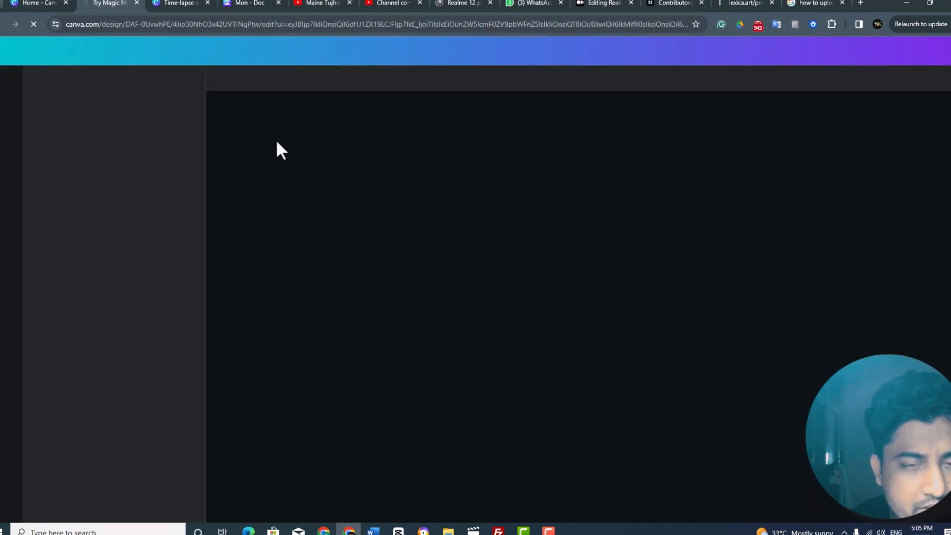
pyautogui.moveTo(429, 202)
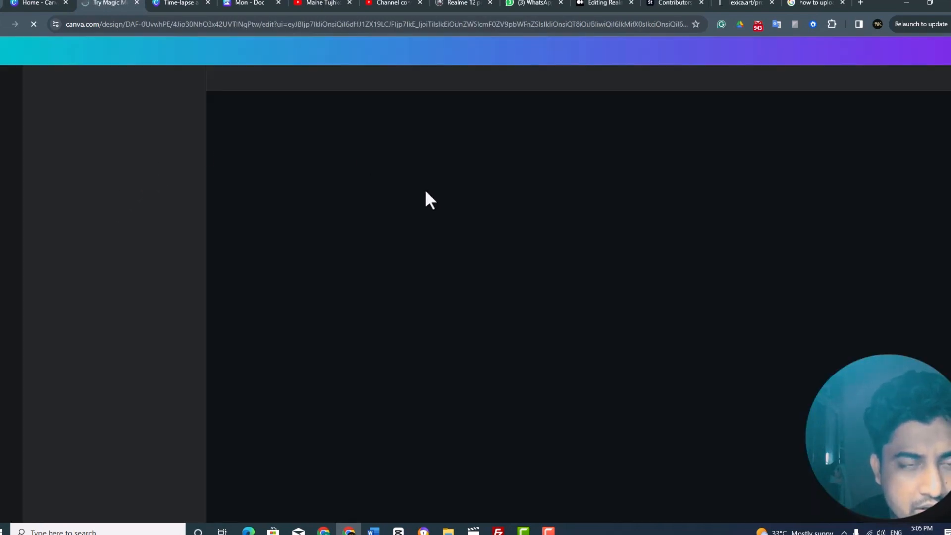
pyautogui.moveTo(557, 287)
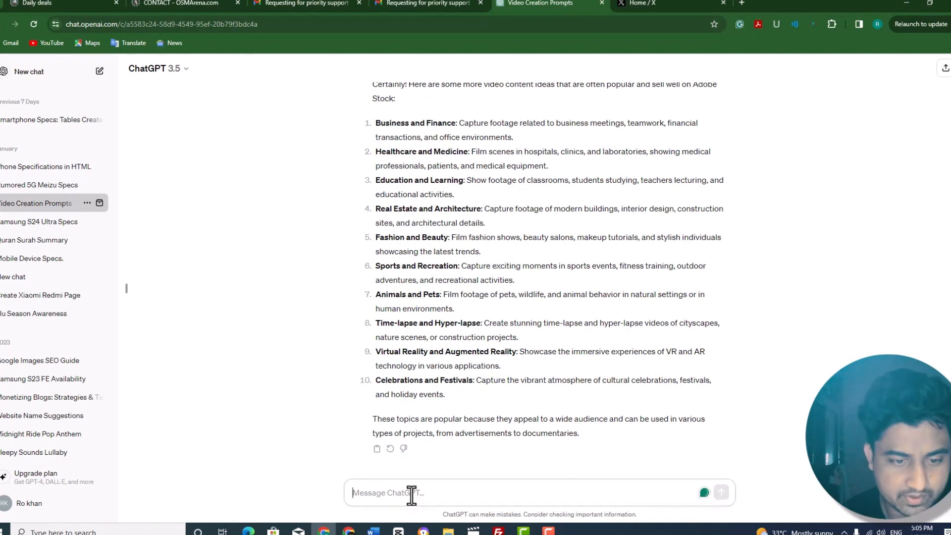
# Ask ChatGPT 'give me some text to video prompt' and scroll through the ten ideas
pyautogui.write('give me some')
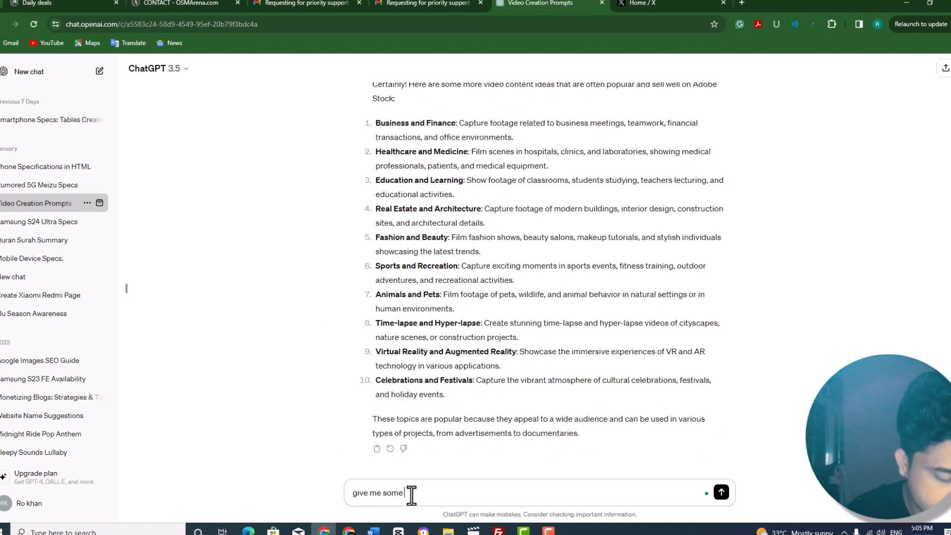
pyautogui.write('t')
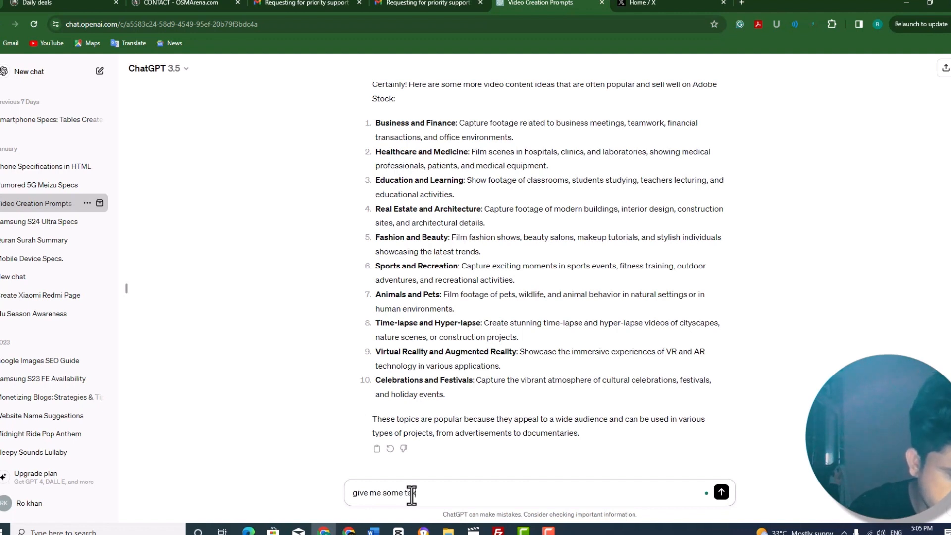
pyautogui.write('ext to video prompt')
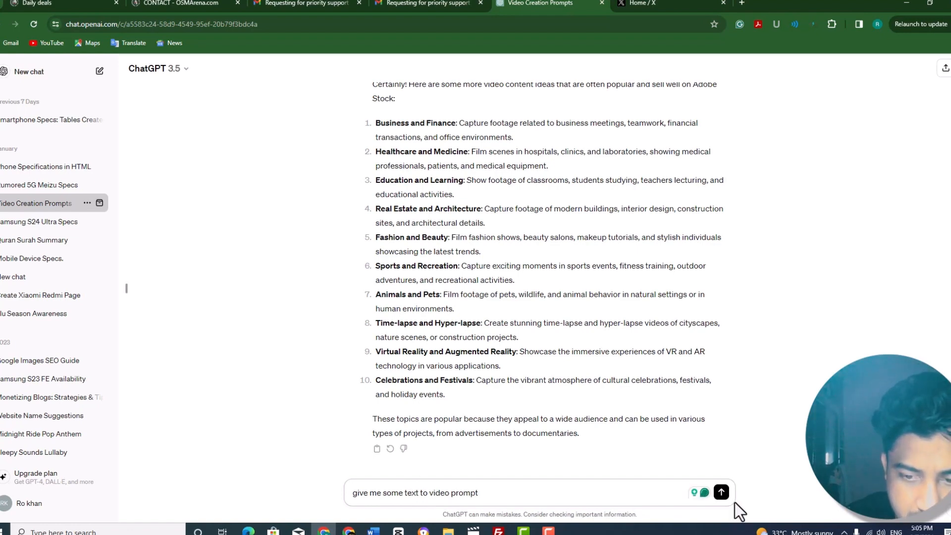
pyautogui.click(721, 492)
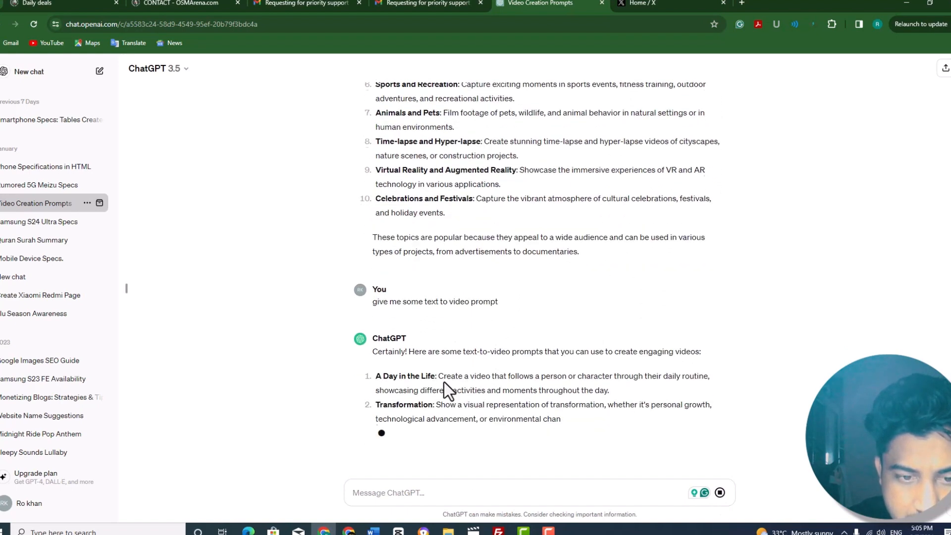
pyautogui.scroll(-3)
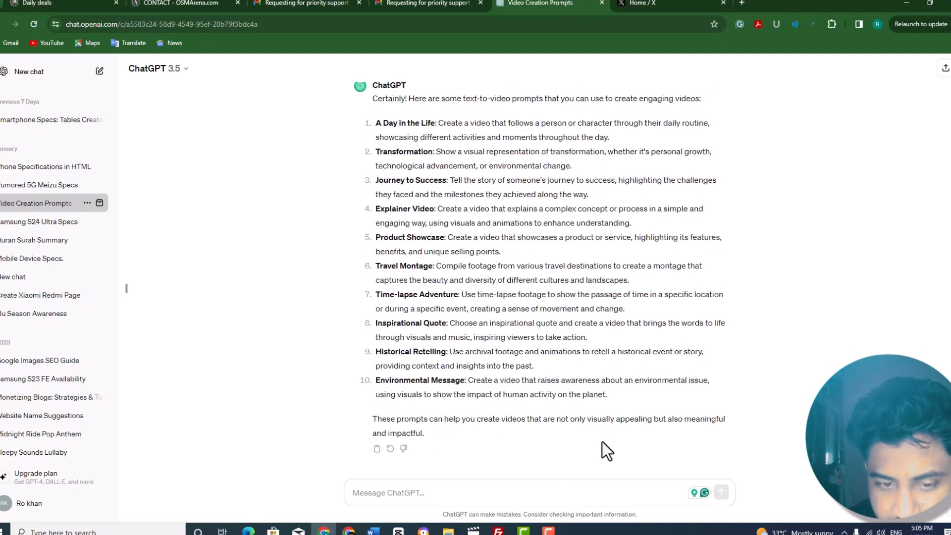
pyautogui.moveTo(462, 416)
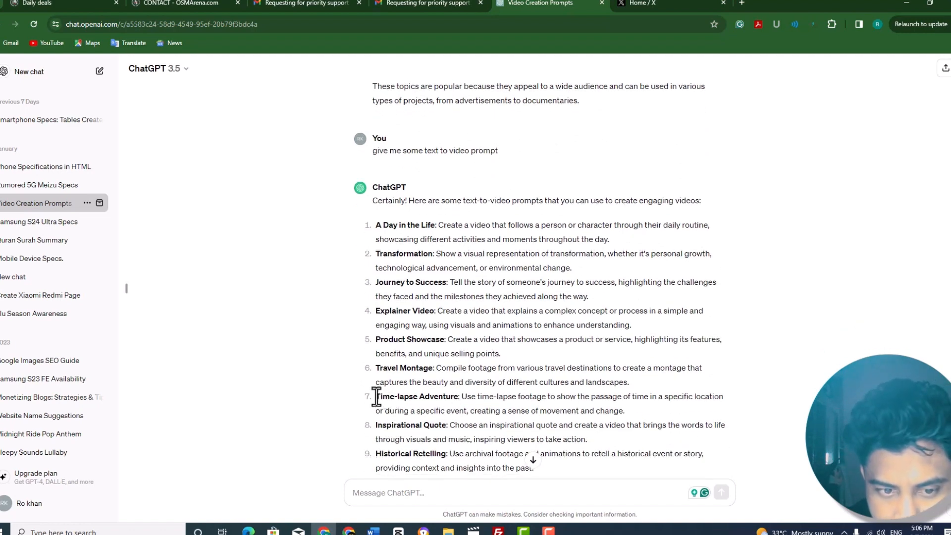
# Highlight the Time-lapse Adventure prompt description and return to the Canva tab
pyautogui.doubleClick(417, 396)
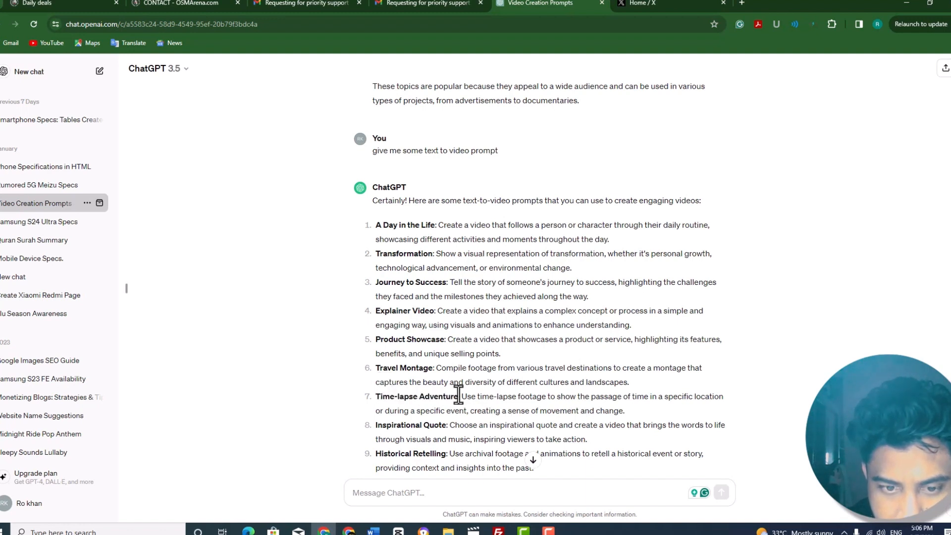
pyautogui.moveTo(463, 396); pyautogui.dragTo(625, 411)
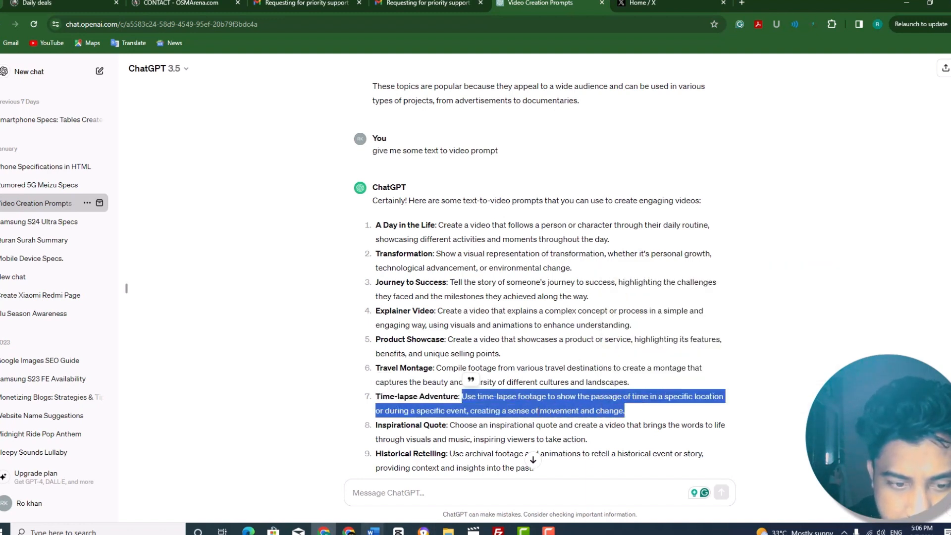
pyautogui.click(106, 3)
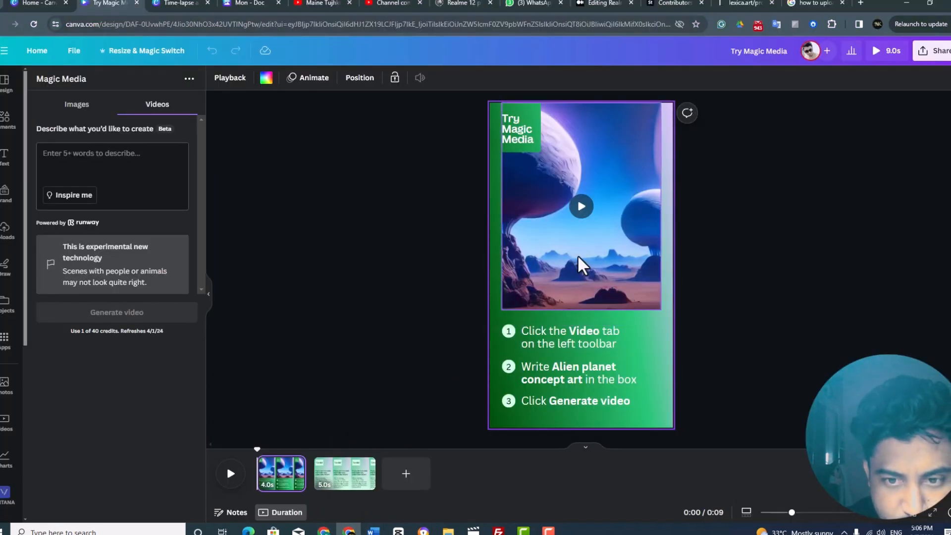
pyautogui.moveTo(584, 290)
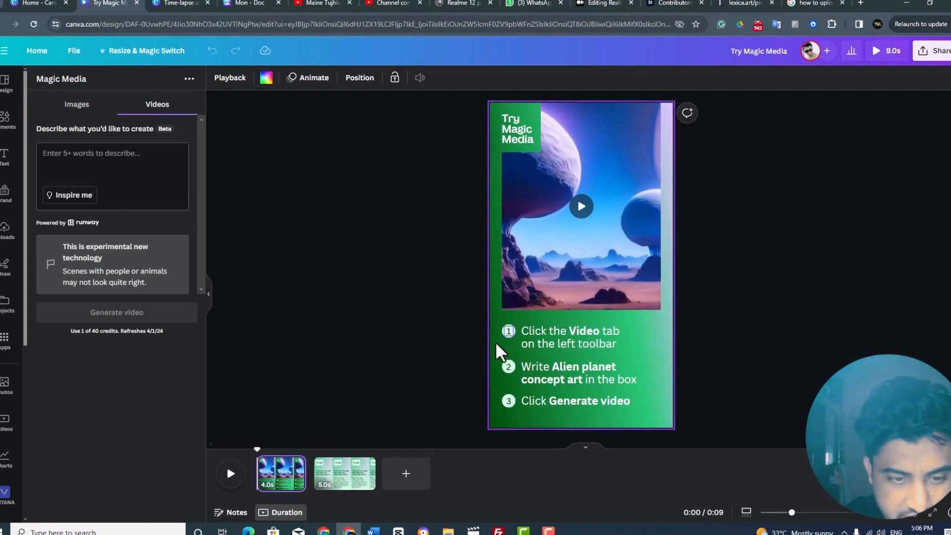
# Select the template content on the blank five-second Magic Media page
pyautogui.click(344, 473)
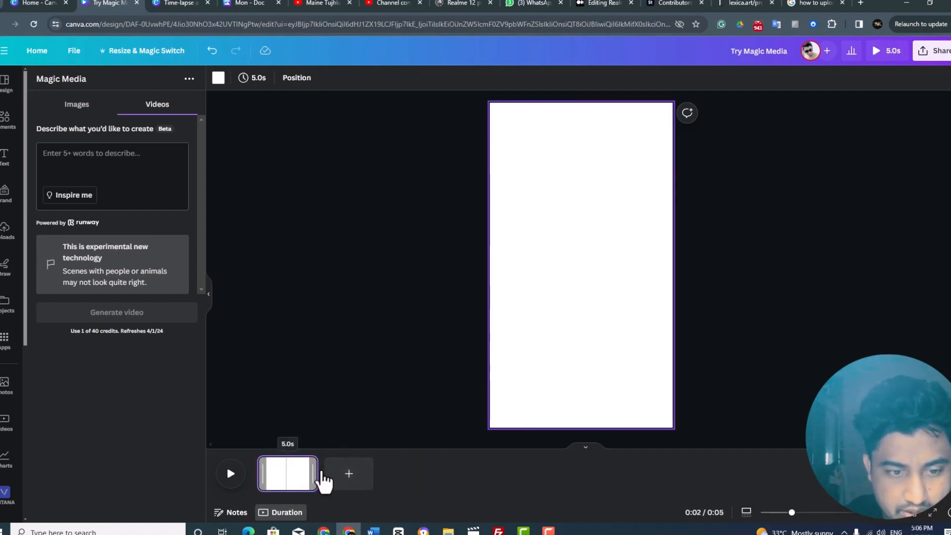
# Lengthen the blank page's duration from 5 seconds to about 18 seconds
pyautogui.moveTo(312, 474); pyautogui.dragTo(479, 474)
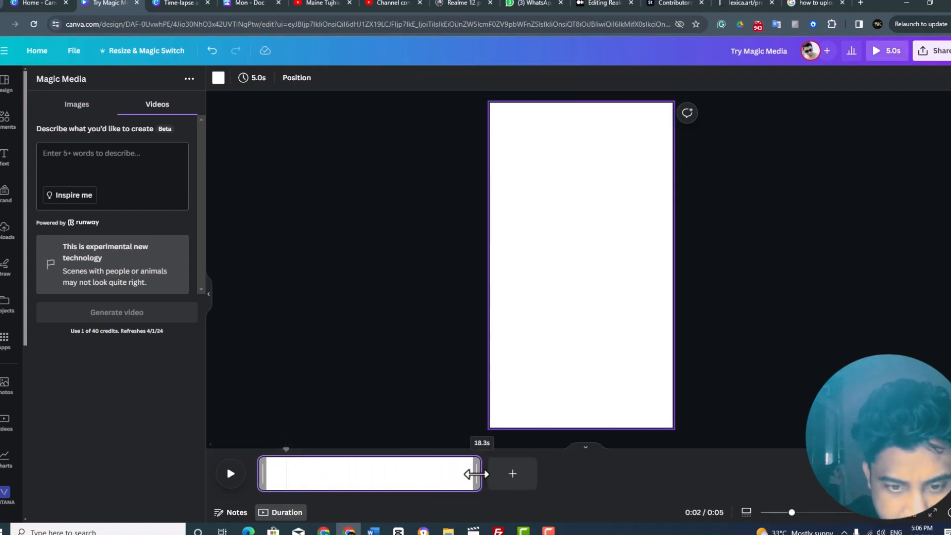
pyautogui.moveTo(479, 476); pyautogui.dragTo(431, 479)
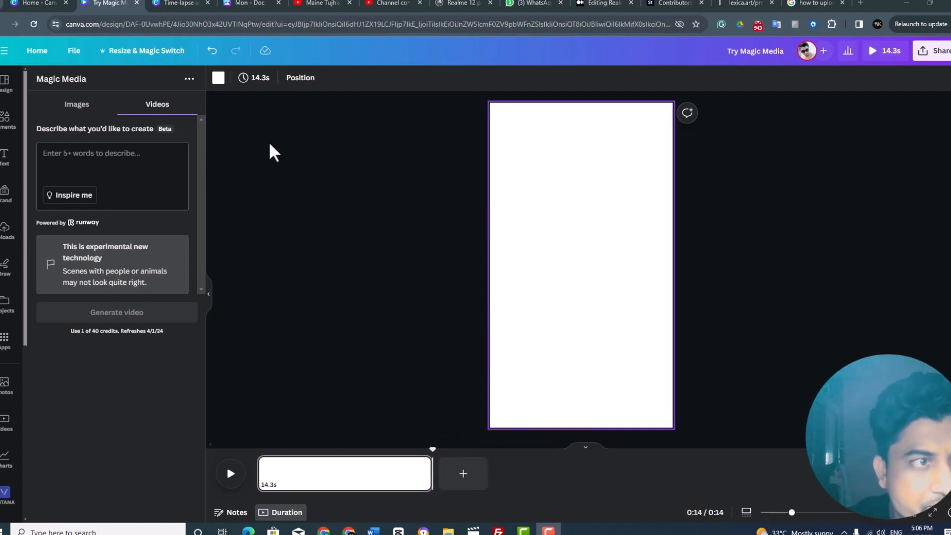
pyautogui.moveTo(147, 50)
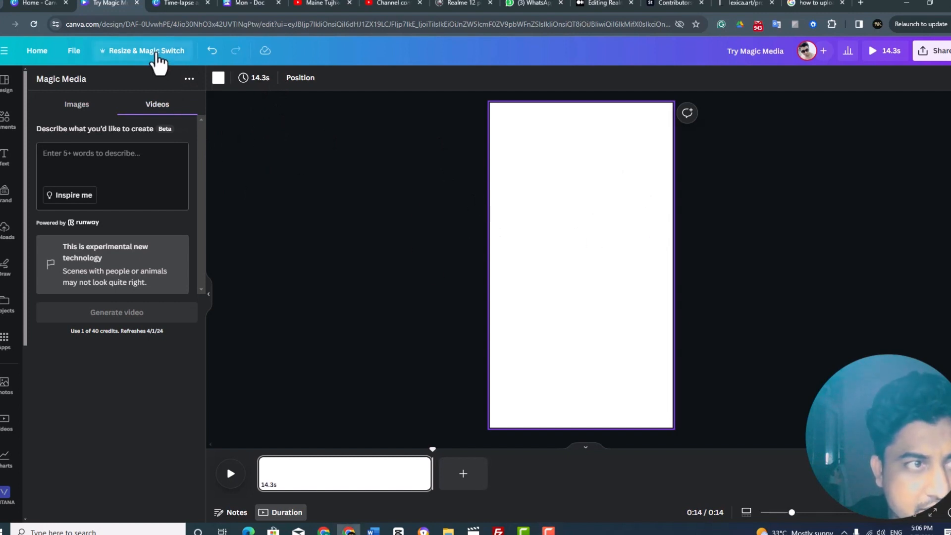
# Pick 1280 × 720 px in Resize & Magic Switch and continue to the preview
pyautogui.click(146, 50)
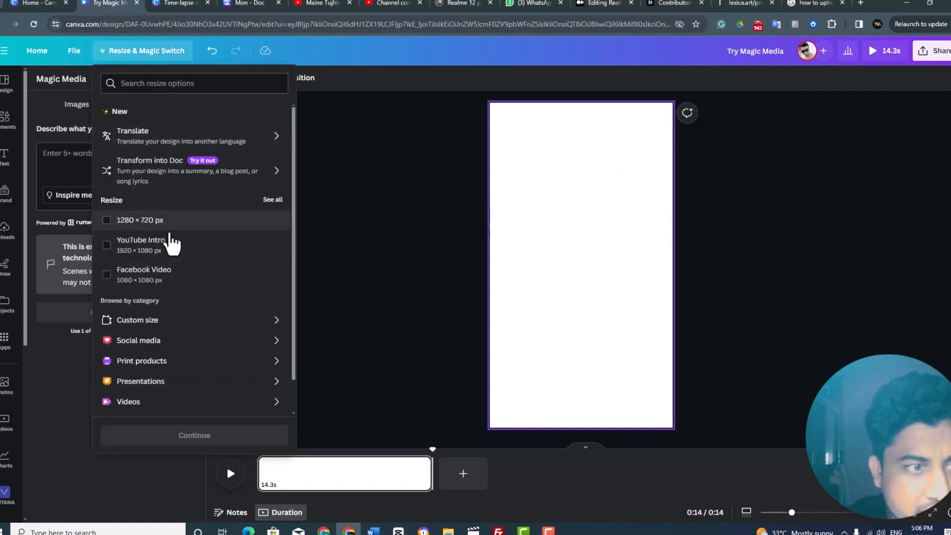
pyautogui.moveTo(148, 274)
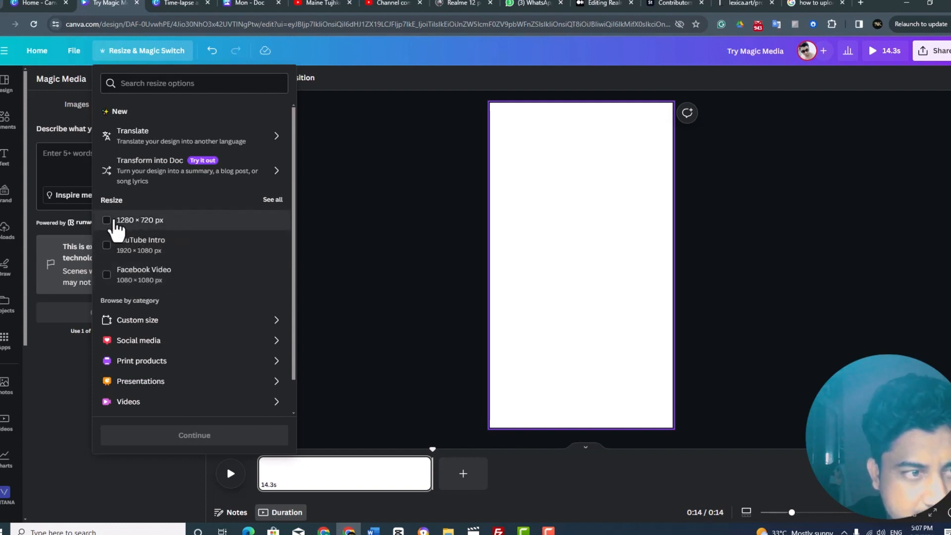
pyautogui.moveTo(150, 244)
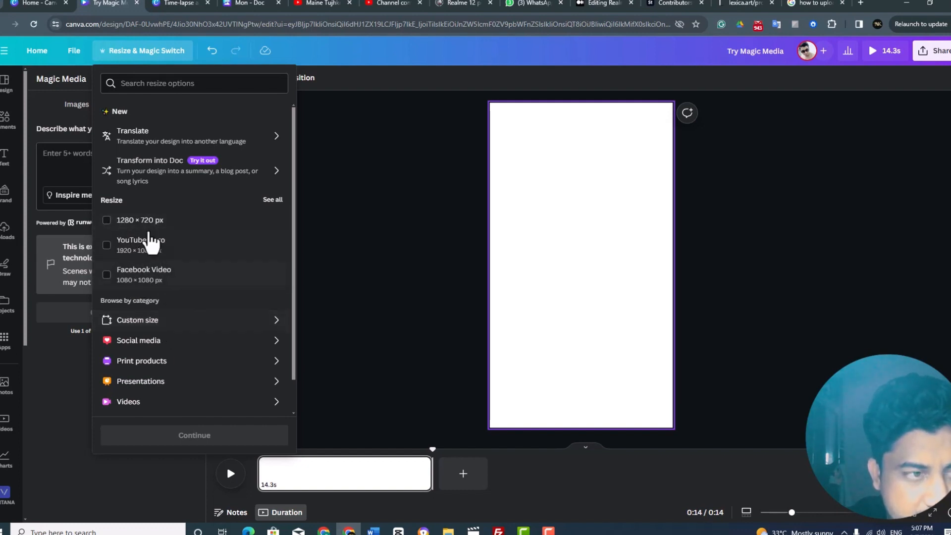
pyautogui.click(106, 219)
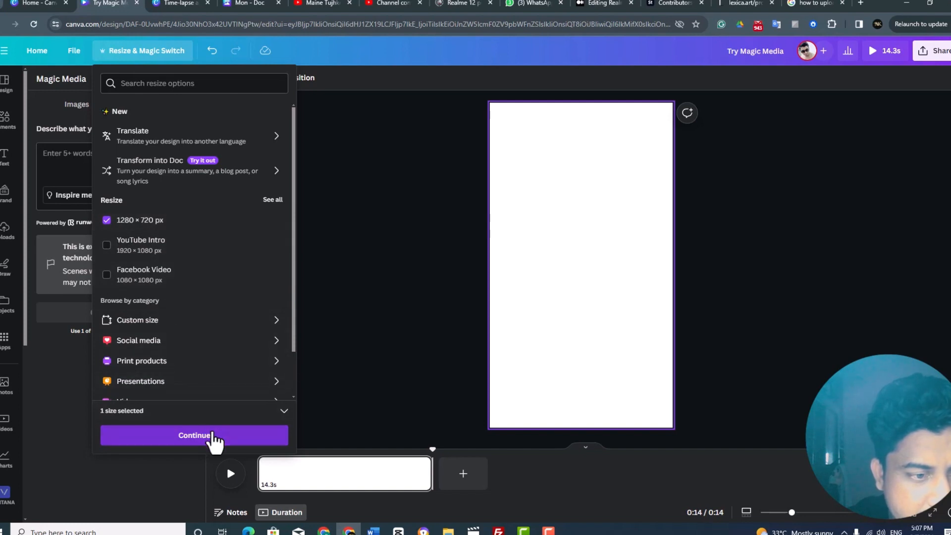
pyautogui.click(194, 435)
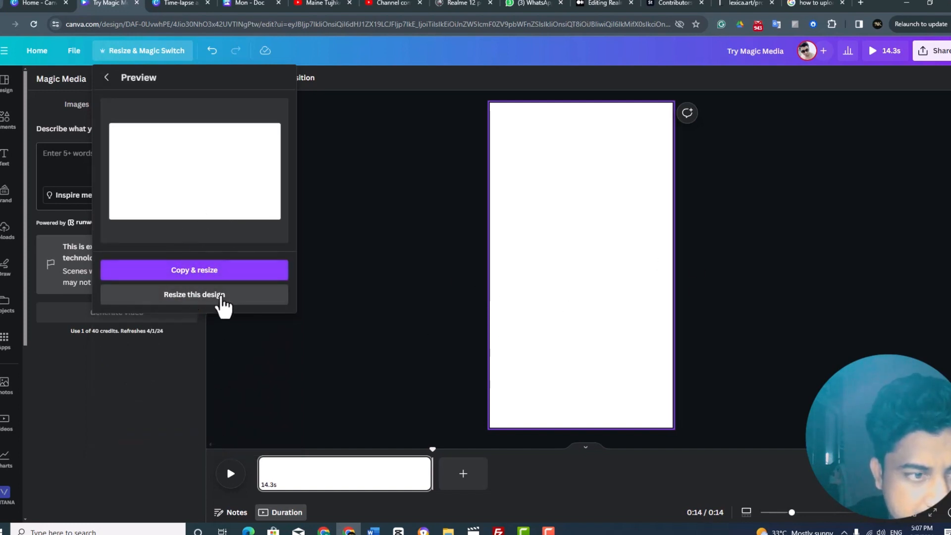
# Resize the design to landscape and generate the camera-on-tripod video from the time-lapse prompt
pyautogui.click(194, 295)
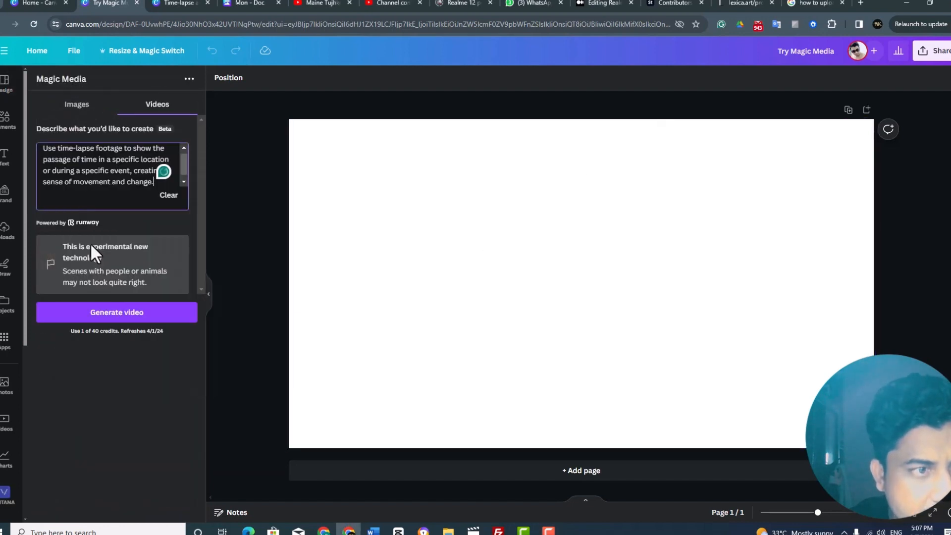
pyautogui.click(116, 311)
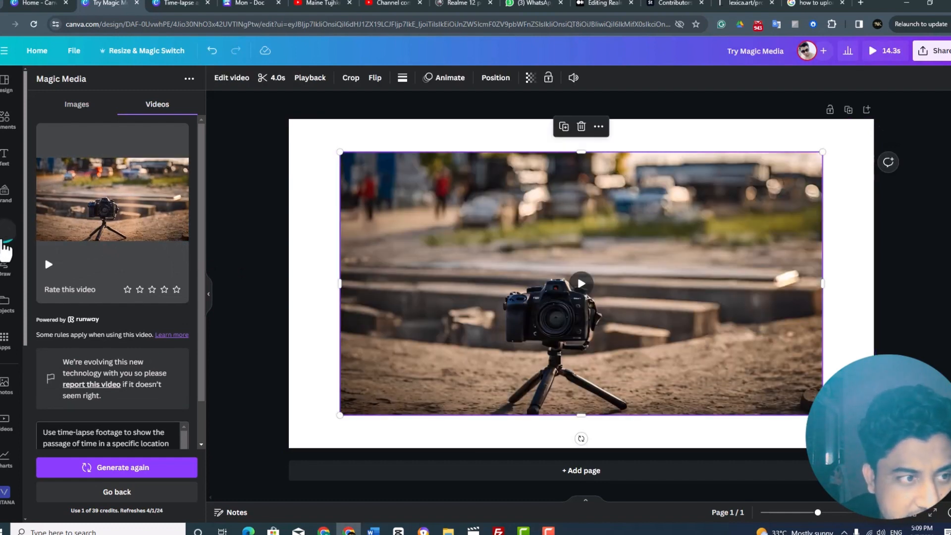
# Set the generated camera video to fill the page, watch it full screen, then close
pyautogui.rightClick(580, 284)
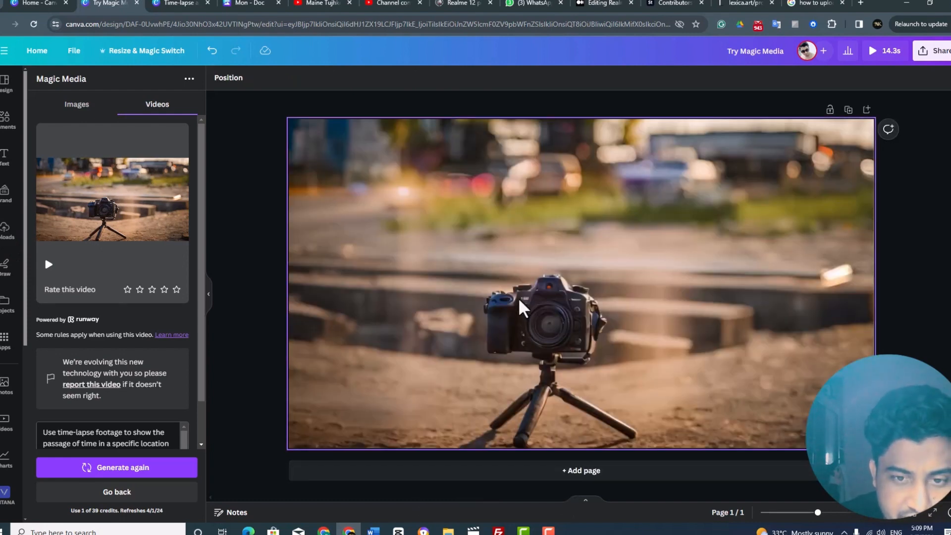
pyautogui.moveTo(560, 323)
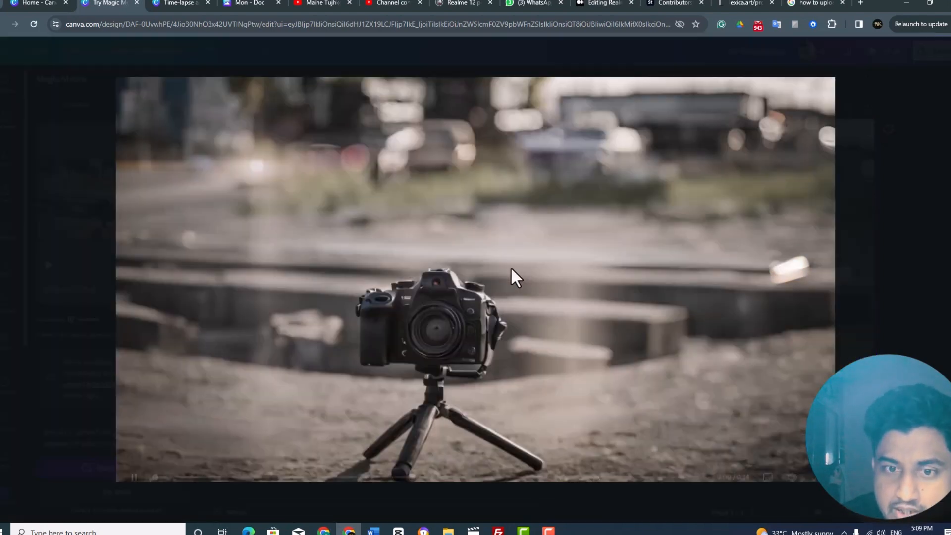
pyautogui.moveTo(357, 338)
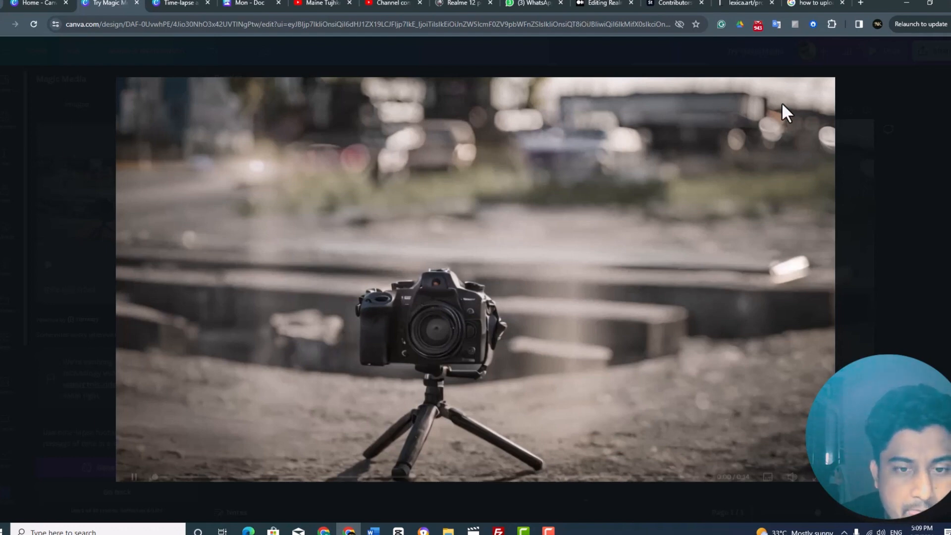
pyautogui.moveTo(752, 109)
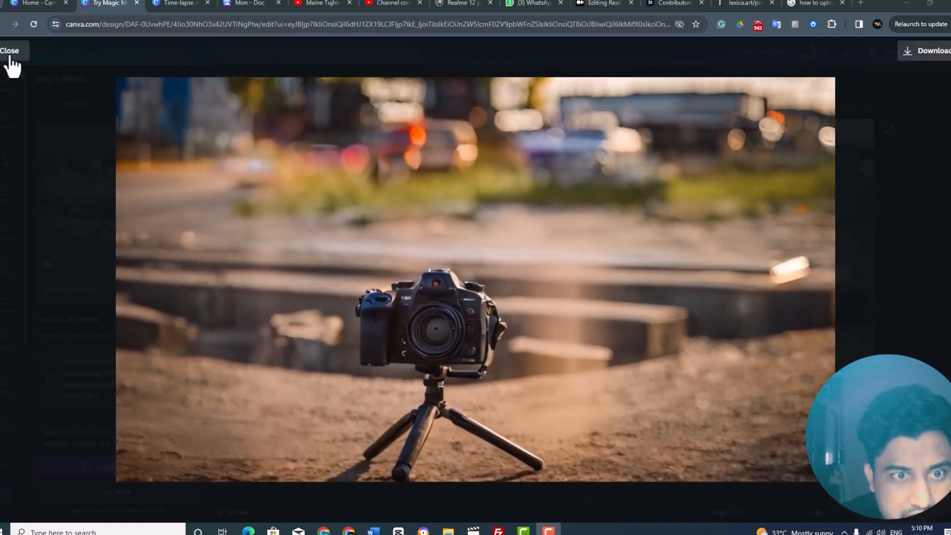
pyautogui.click(10, 51)
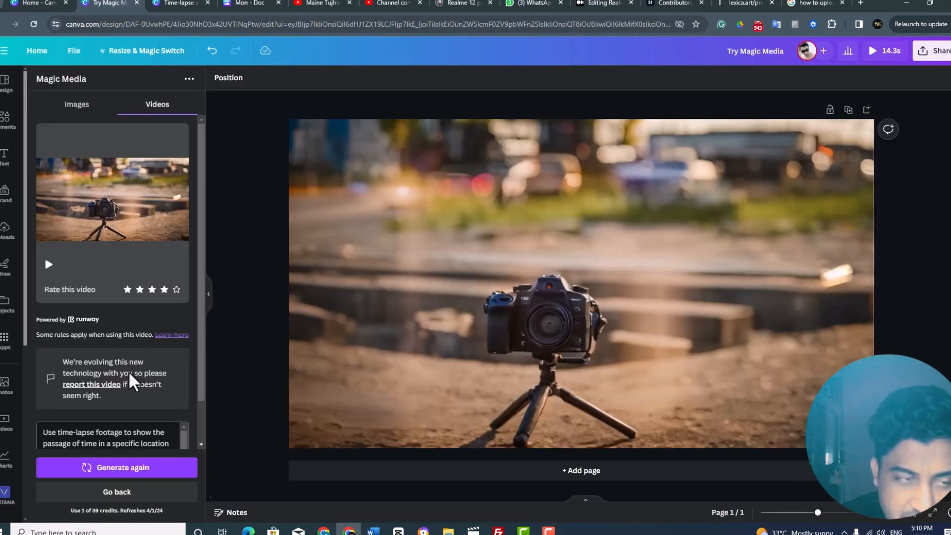
# Select the design title box and bring up paste options to insert the time-lapse prompt
pyautogui.click(525, 302)
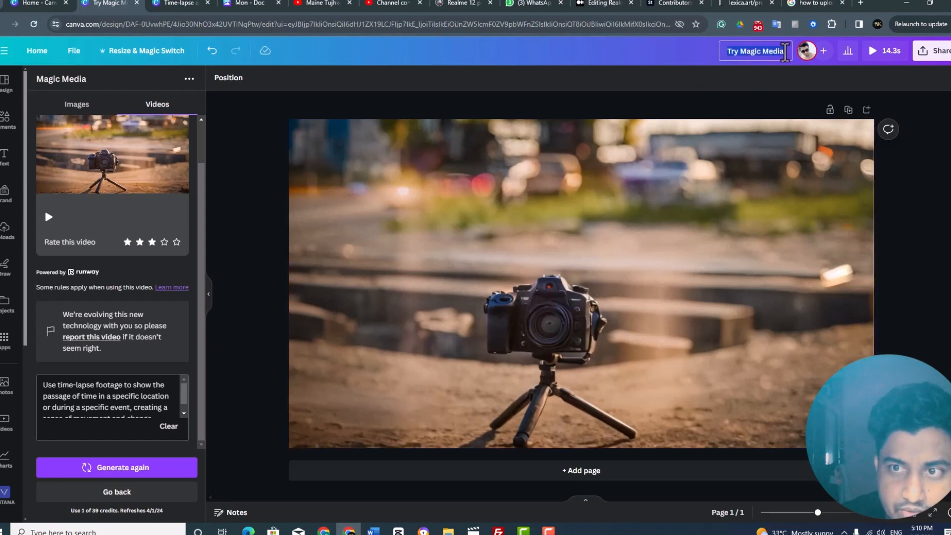
pyautogui.rightClick(755, 51)
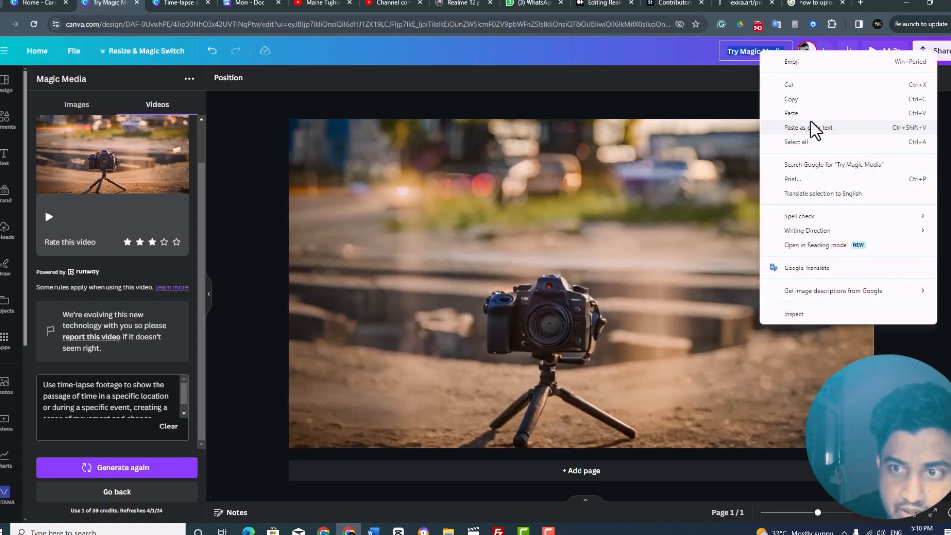
pyautogui.moveTo(807, 122)
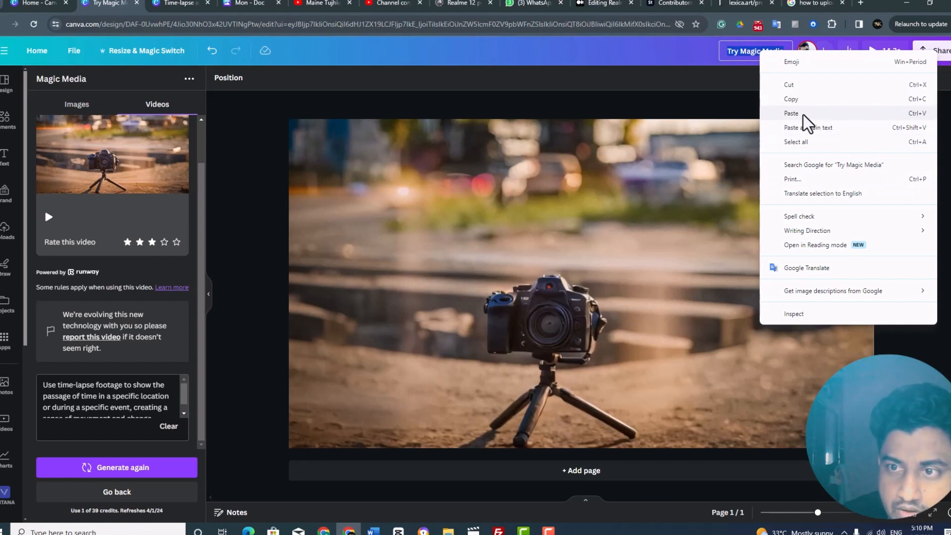
pyautogui.moveTo(829, 164)
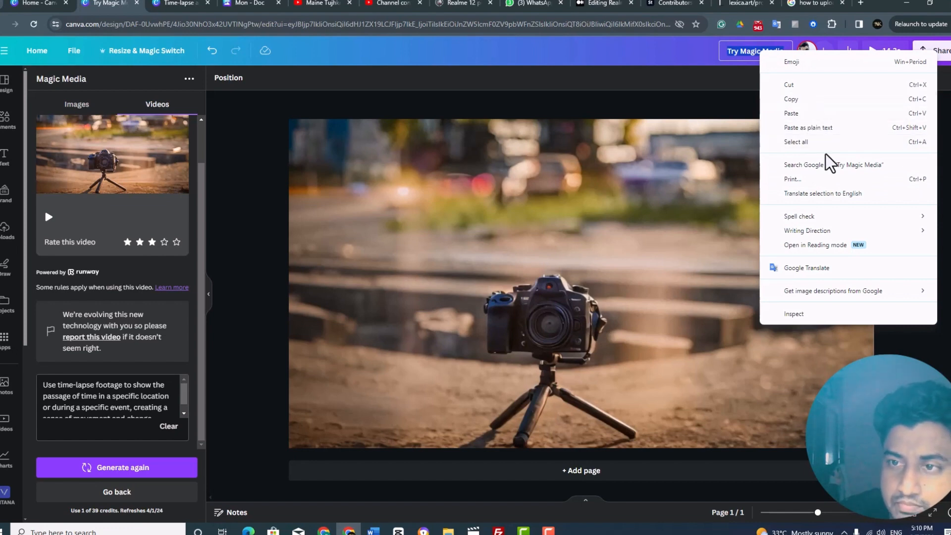
pyautogui.moveTo(751, 78)
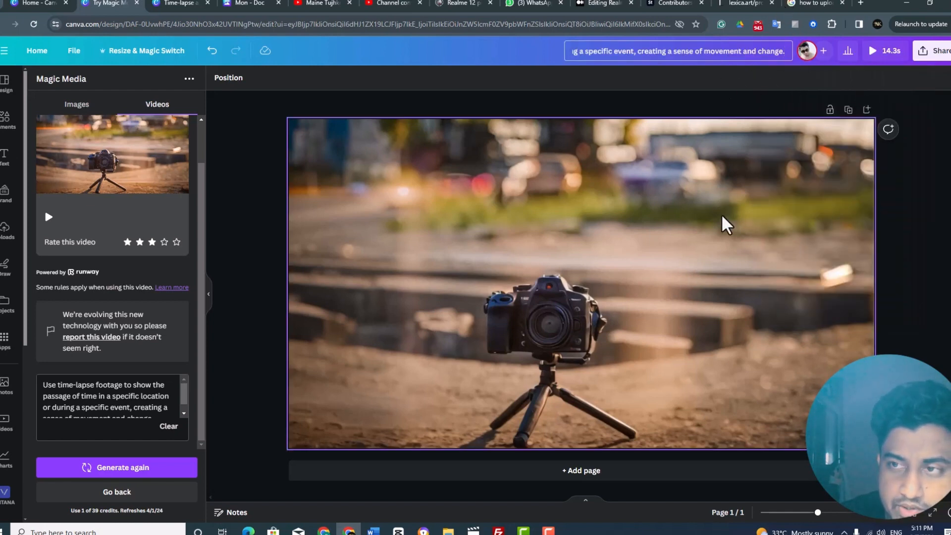
pyautogui.moveTo(330, 194)
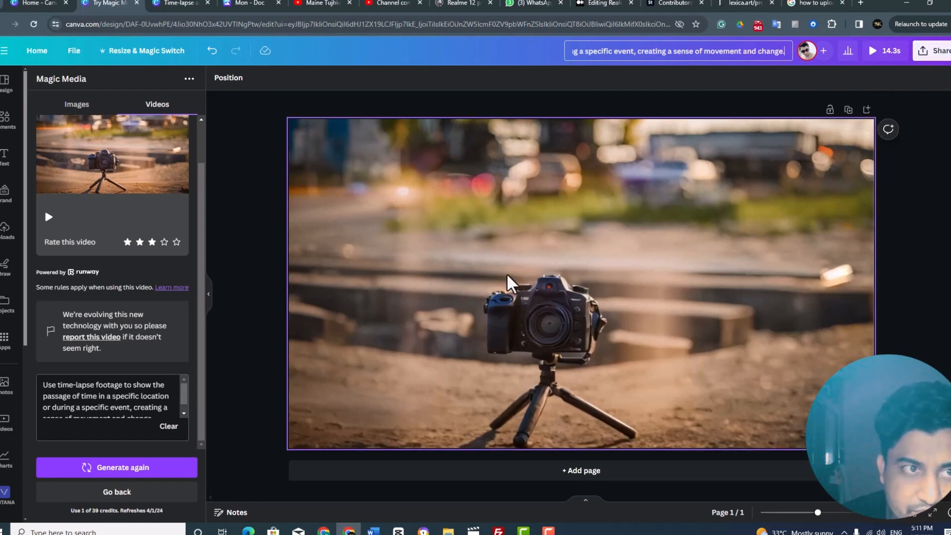
# Download the design as a 720p MP4 video via Share > Download
pyautogui.click(146, 51)
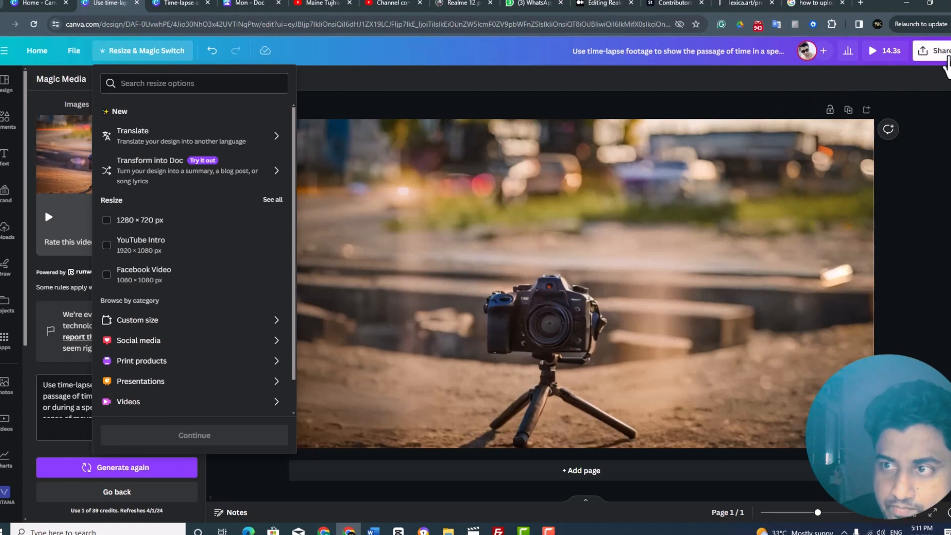
pyautogui.click(939, 51)
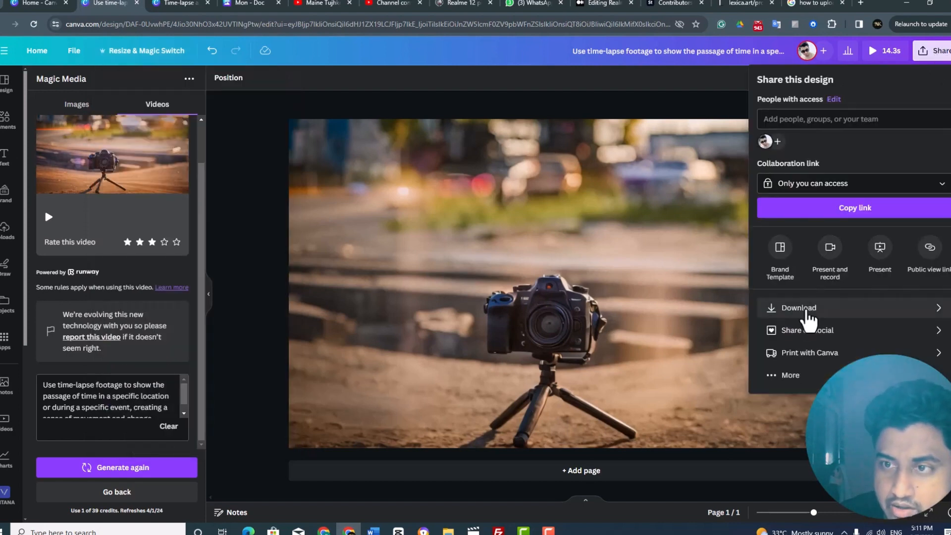
pyautogui.click(798, 307)
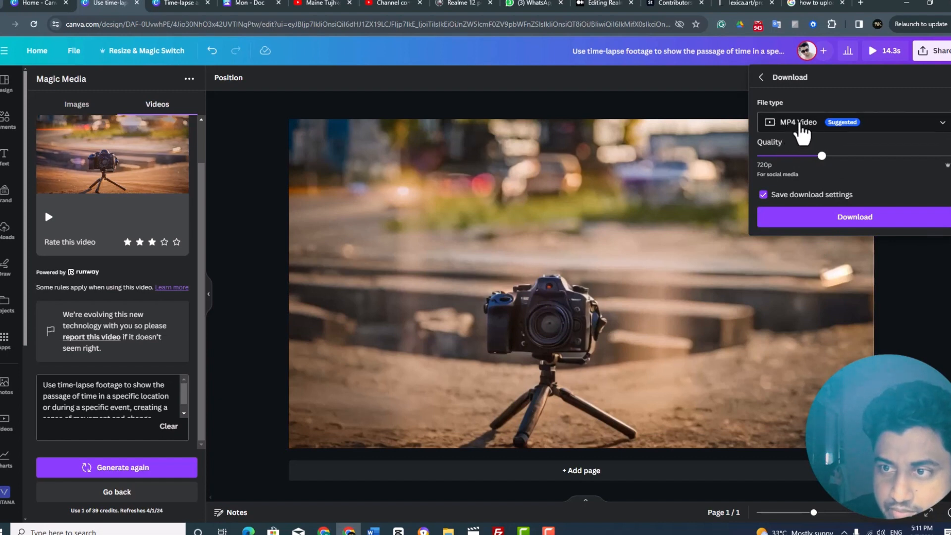
pyautogui.click(854, 216)
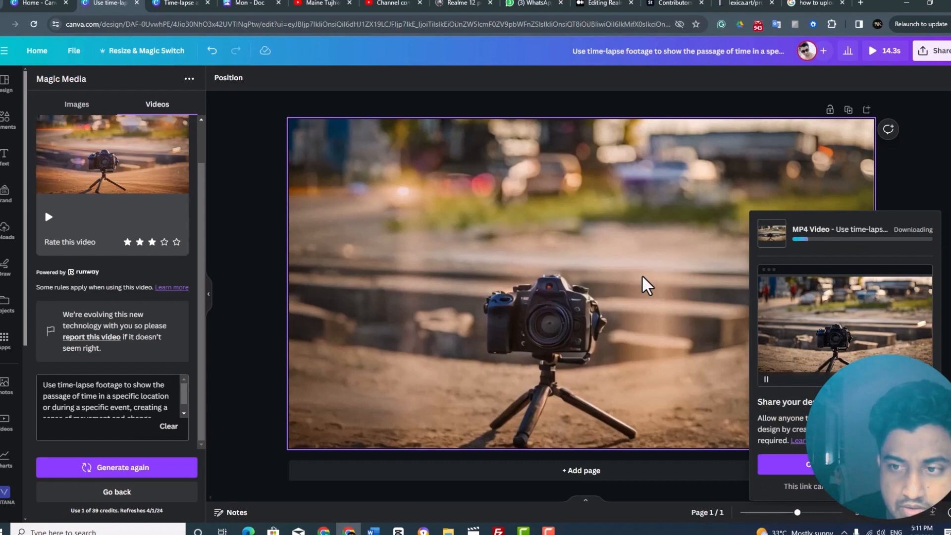
pyautogui.moveTo(752, 106)
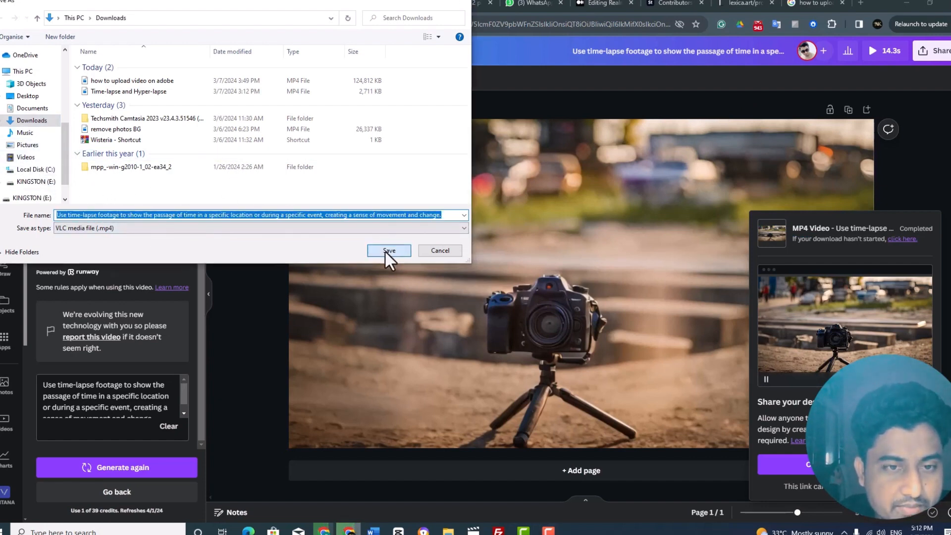
# Save the MP4 to Downloads and play it in Windows Media Player
pyautogui.click(388, 251)
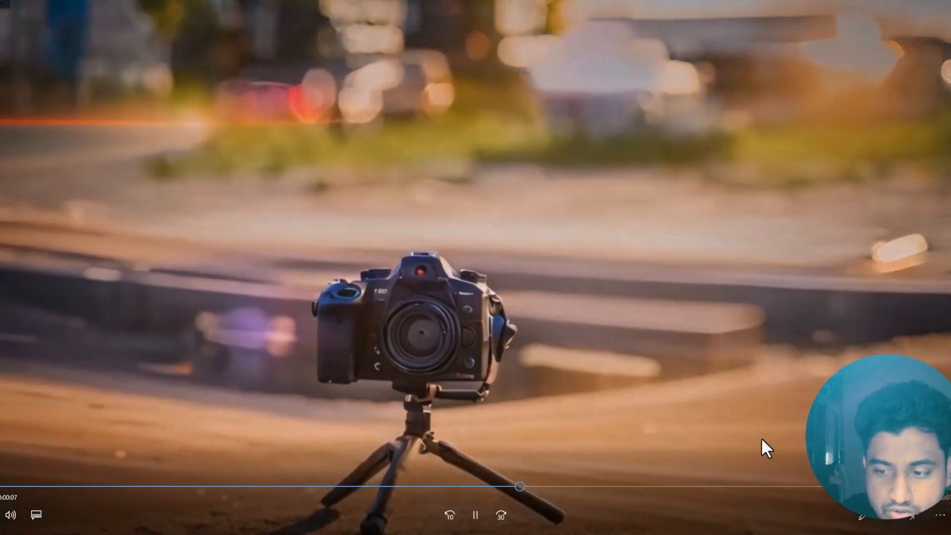
pyautogui.click(475, 516)
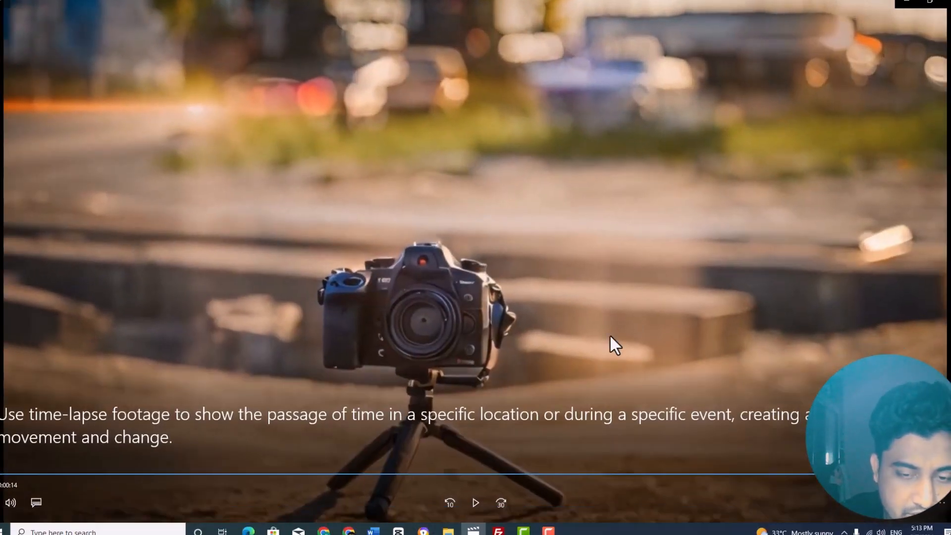